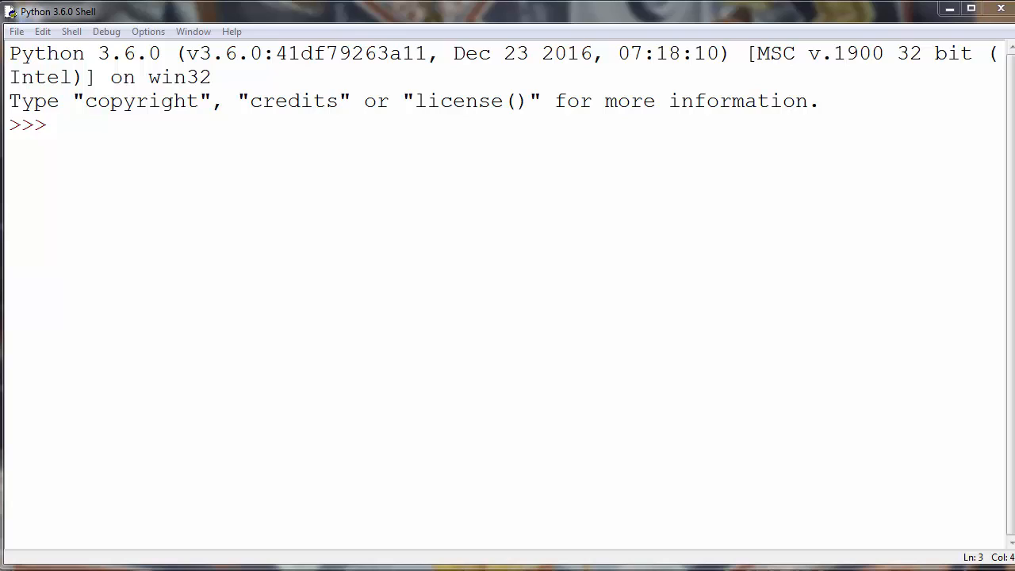
mouse_move(273, 160)
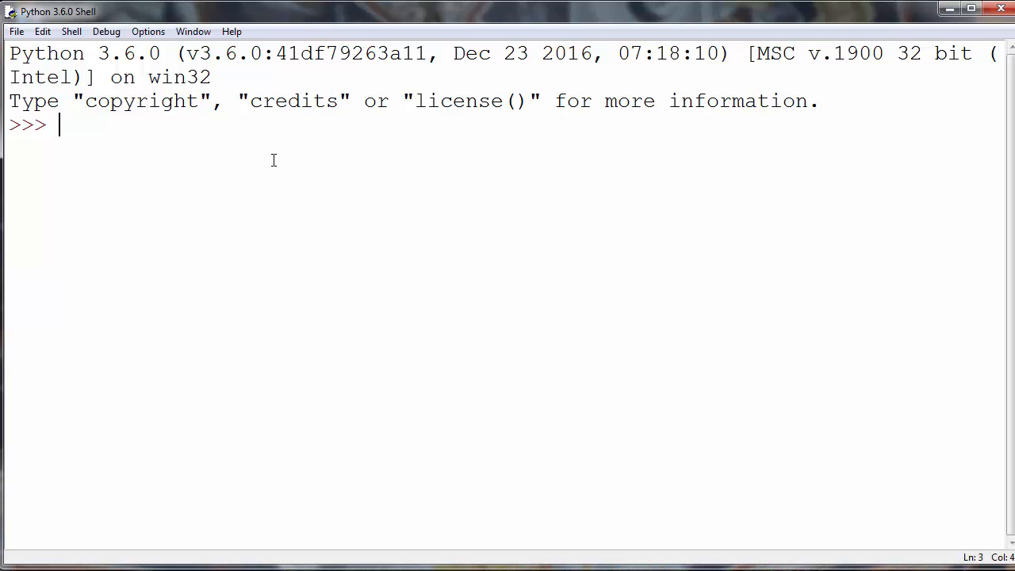
- Evaluate 5 * 5 * 5 at the prompt, returning 125
type("5")
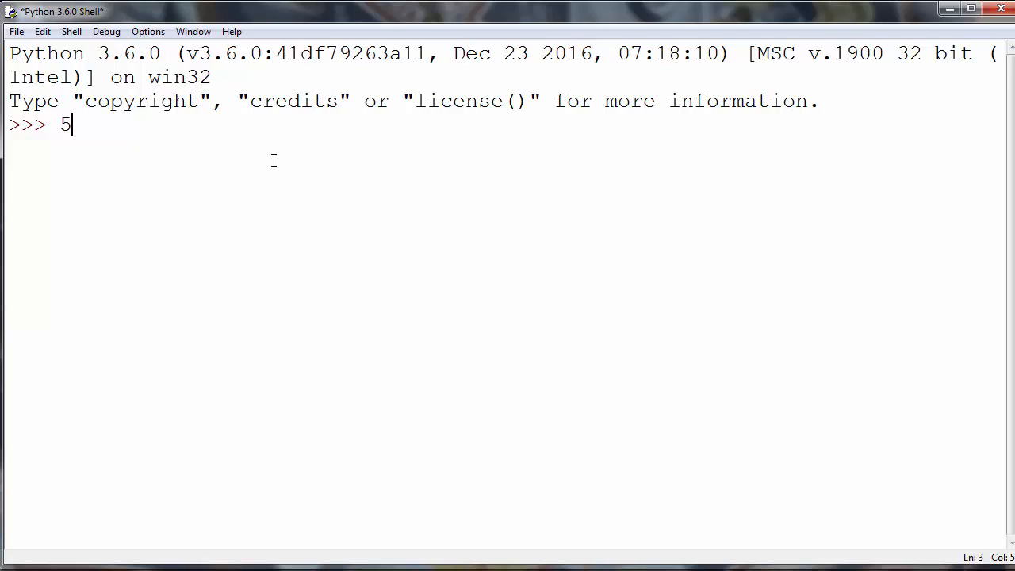
type("*")
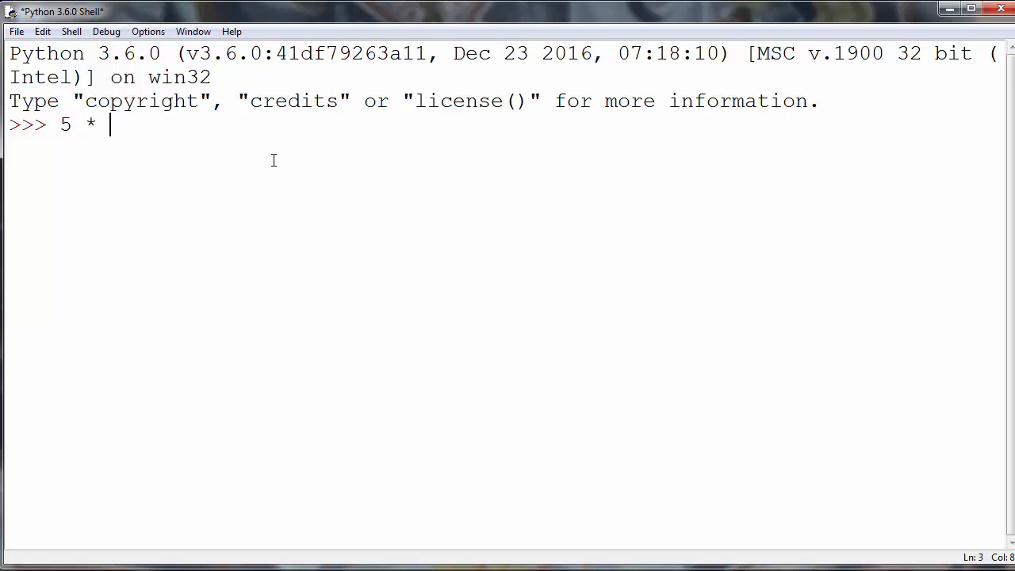
type("5 * 5")
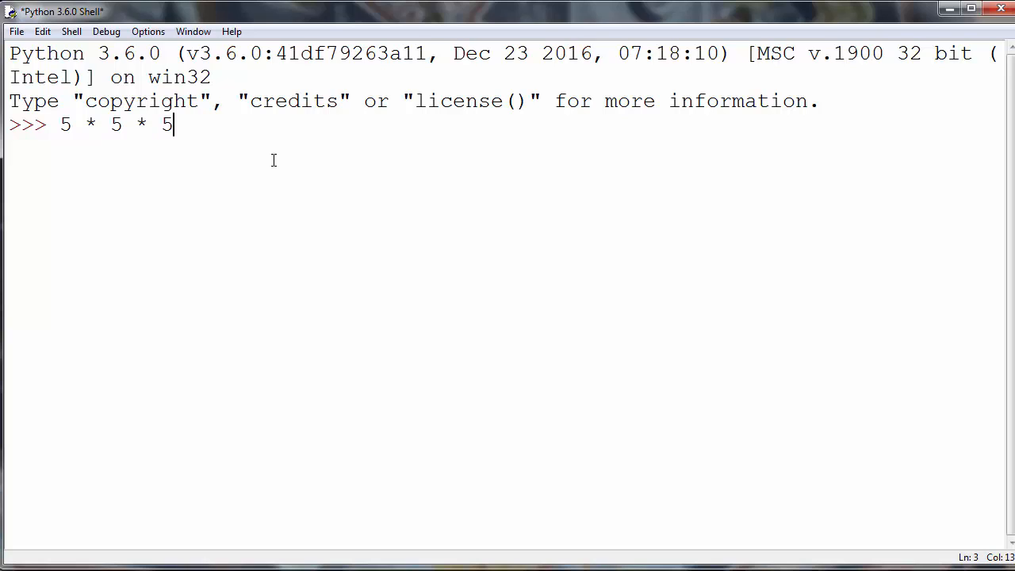
key("Return")
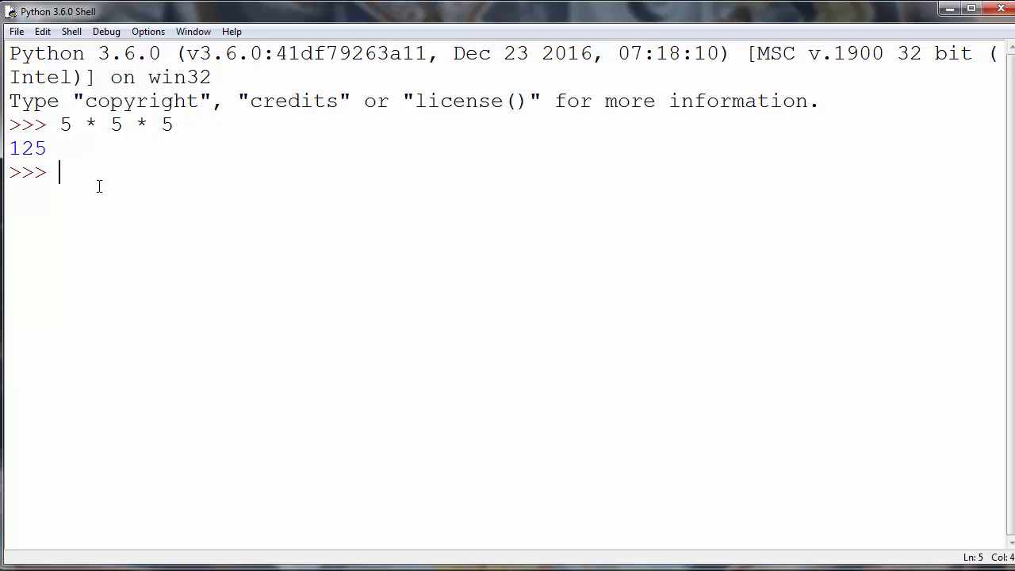
- Evaluate 5 ** 3 to get 125 and highlight the result and the ** operator
type("**")
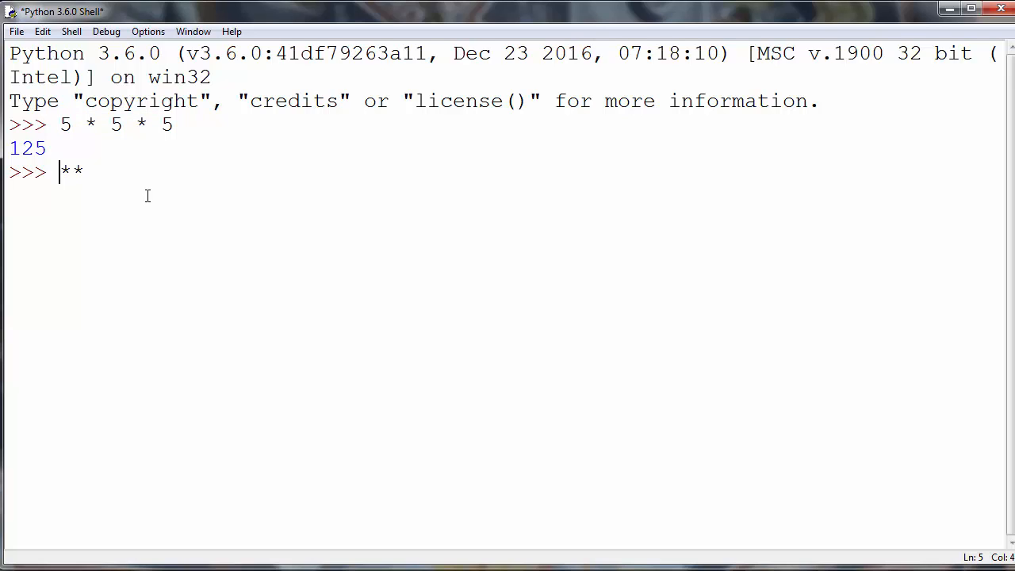
type("5")
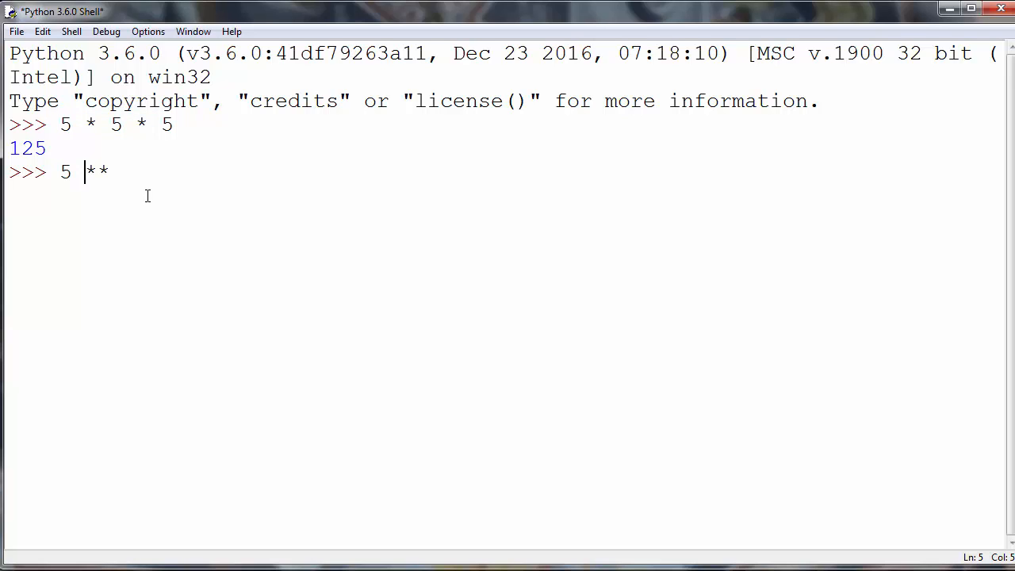
double_click(67, 171)
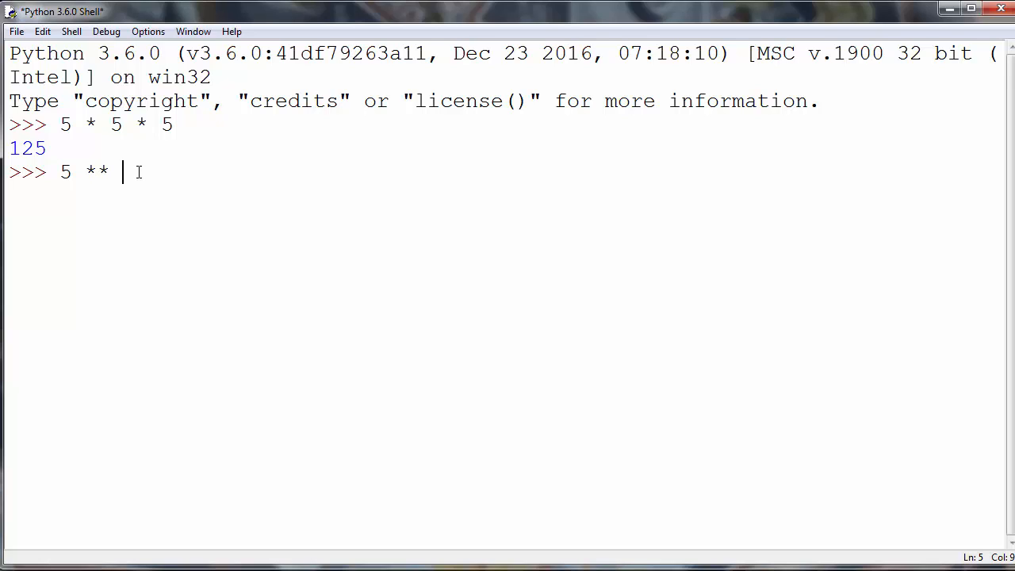
type("3")
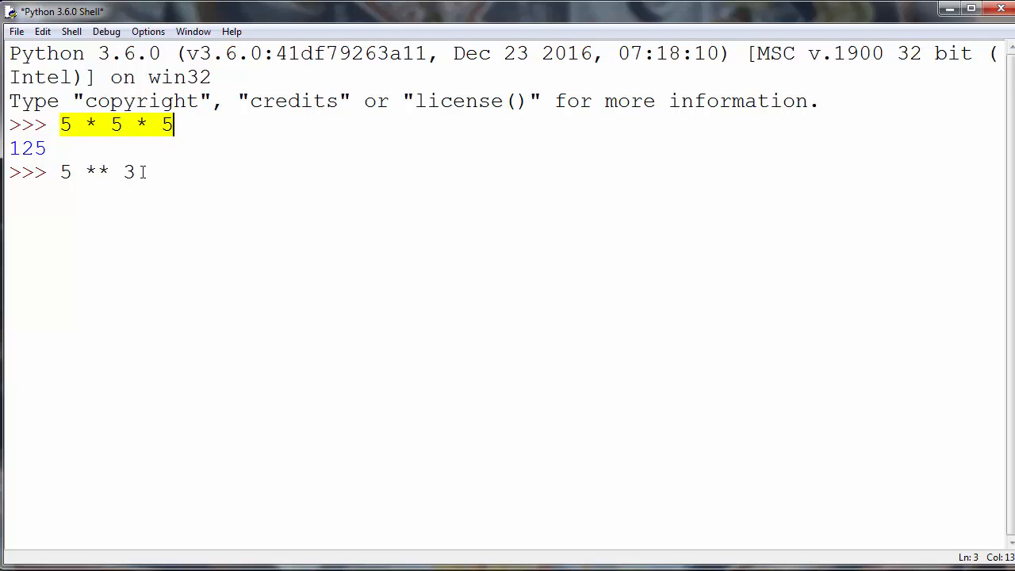
left_click(143, 172)
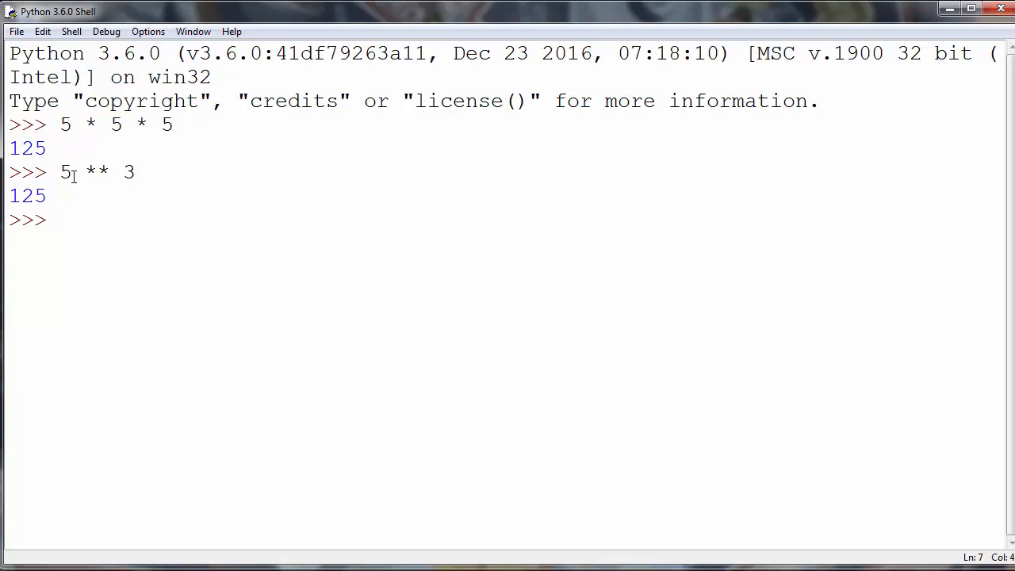
double_click(27, 195)
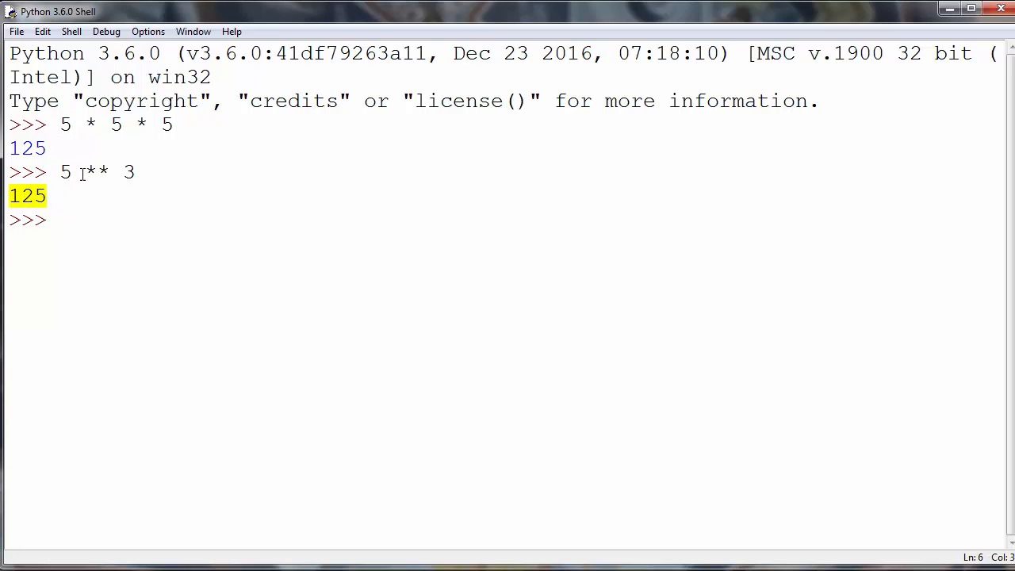
double_click(97, 171)
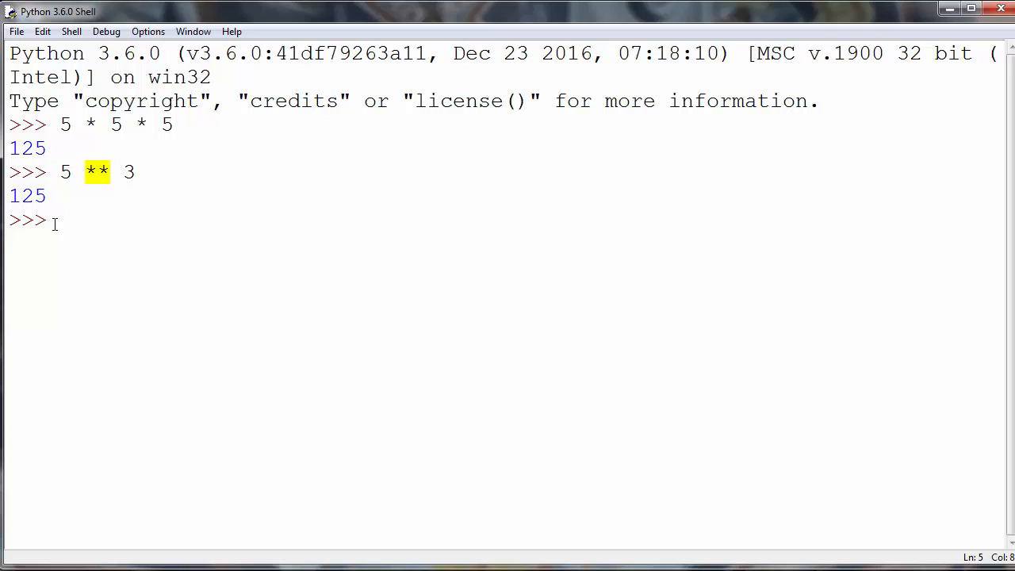
- Evaluate 5 ** 1.5, highlighting the 1.5 exponent, returning 11.180339887498949
type("5")
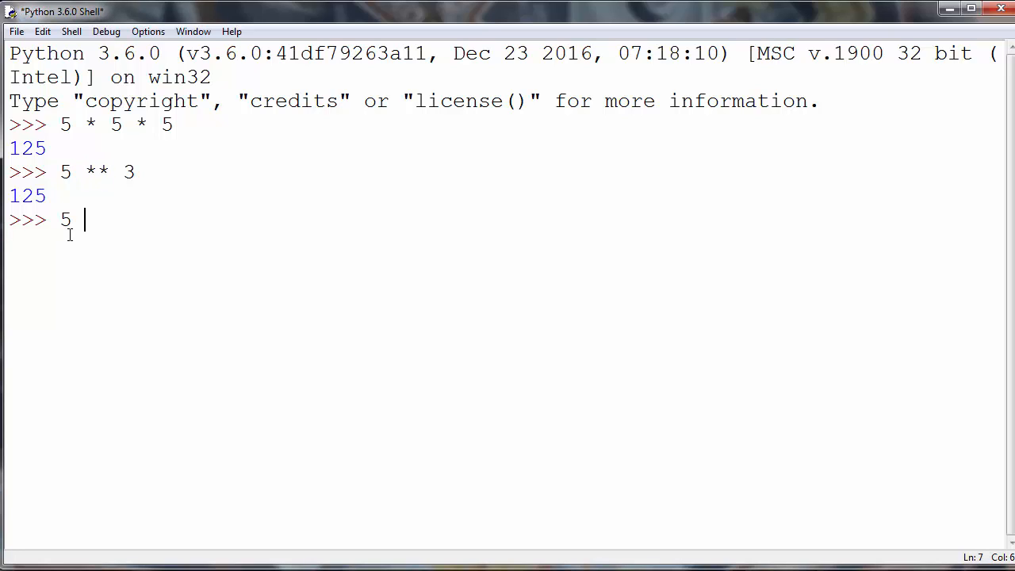
type("**")
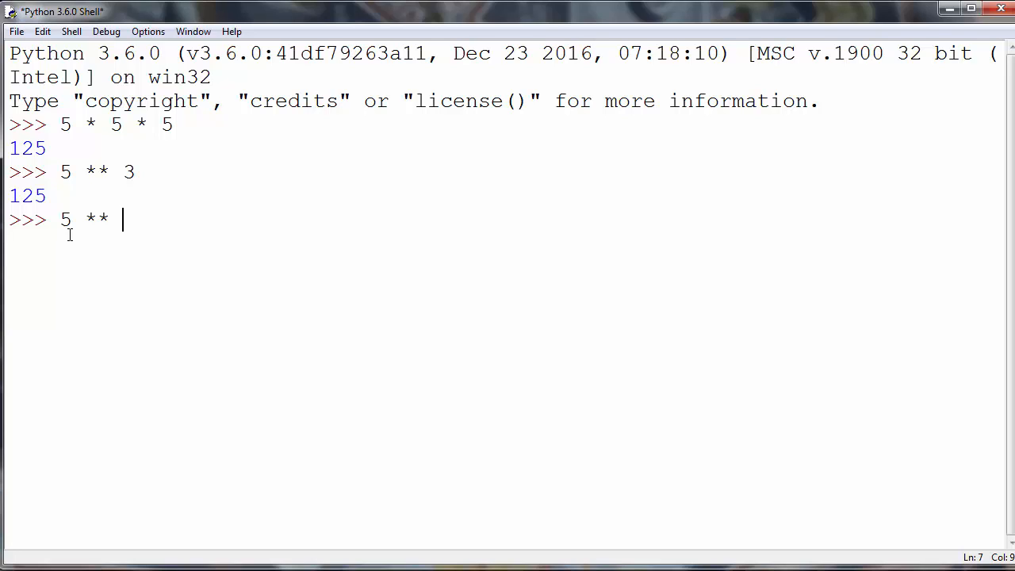
type("1.")
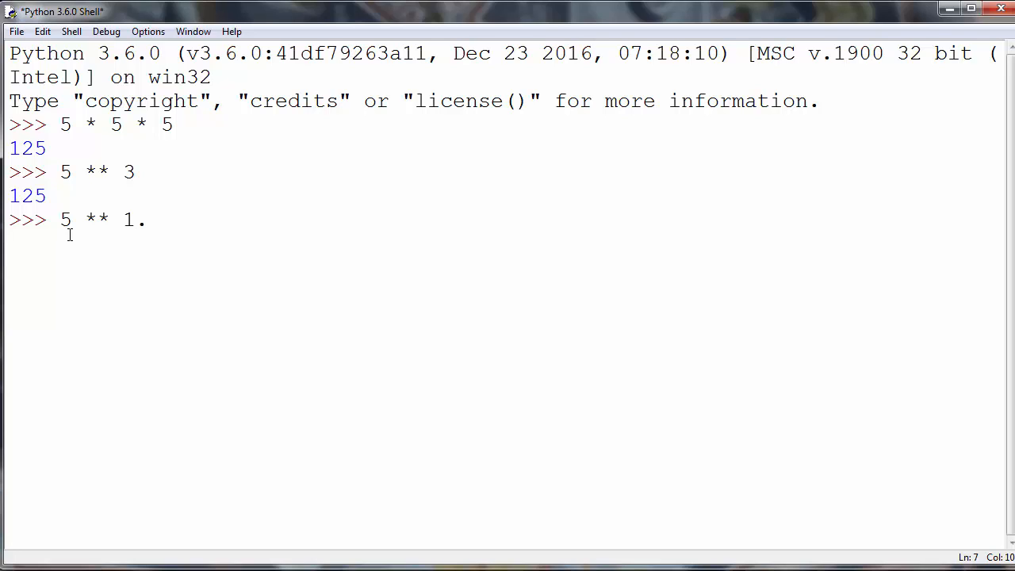
type("5")
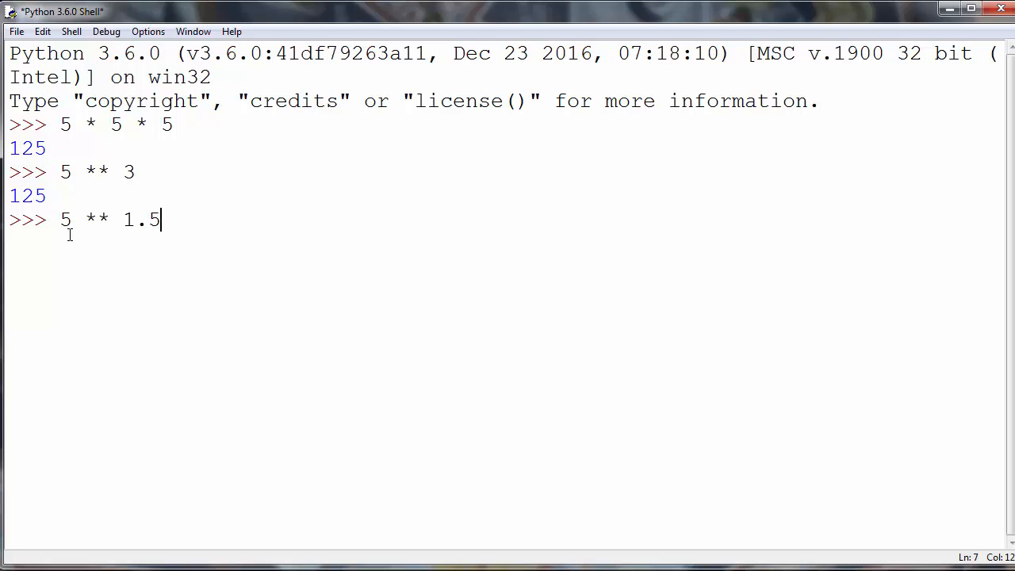
double_click(65, 219)
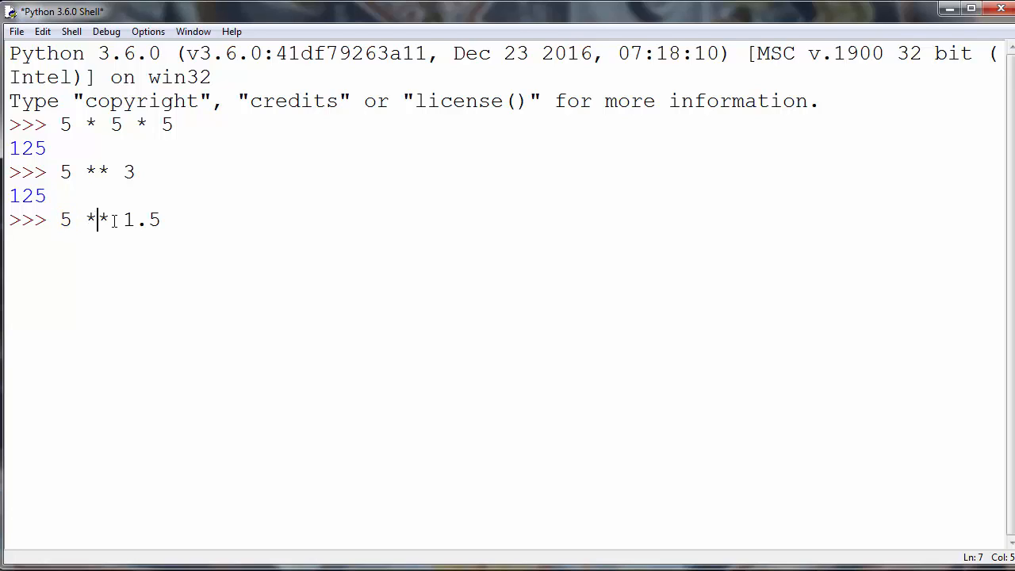
double_click(140, 219)
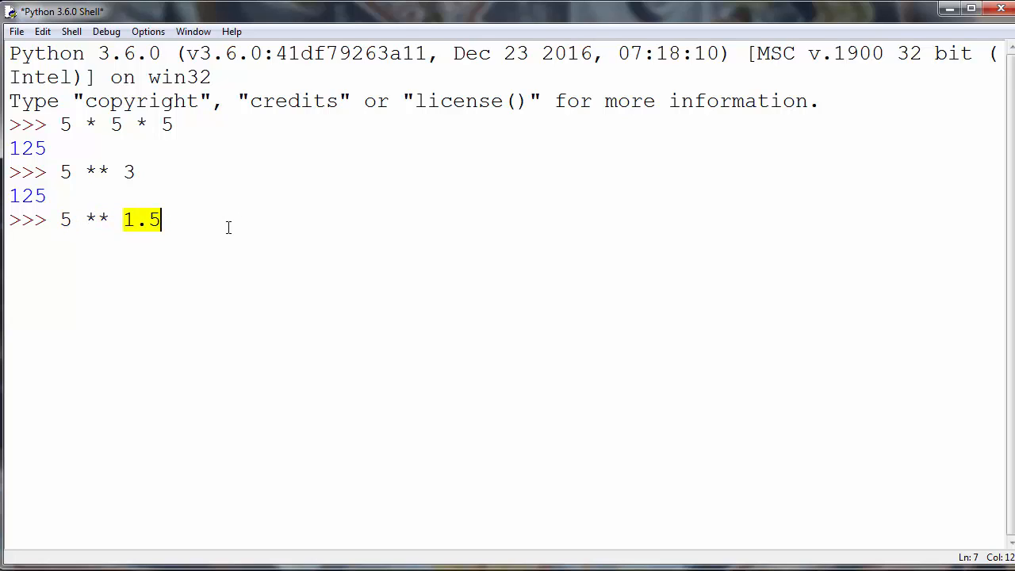
key("Return")
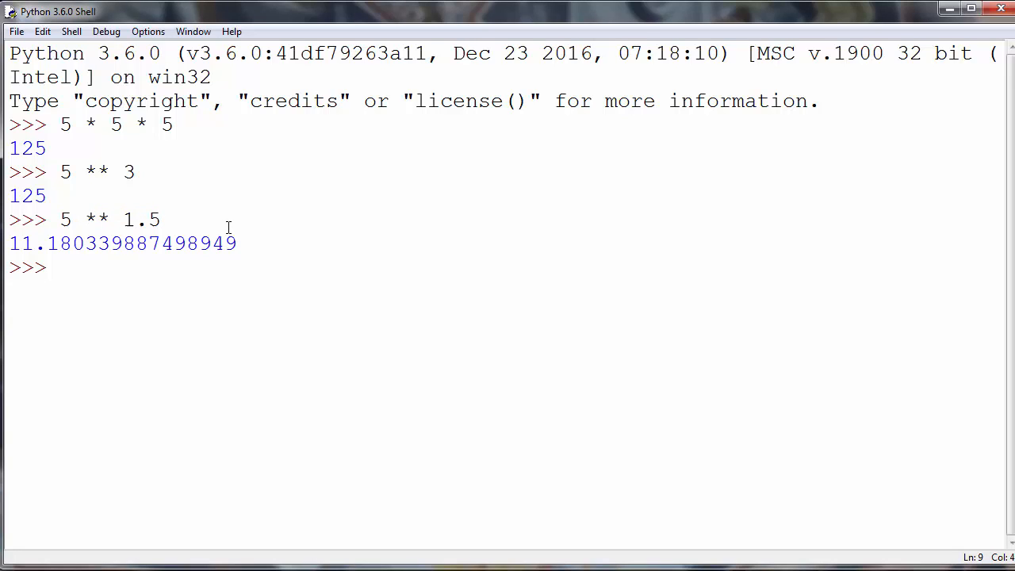